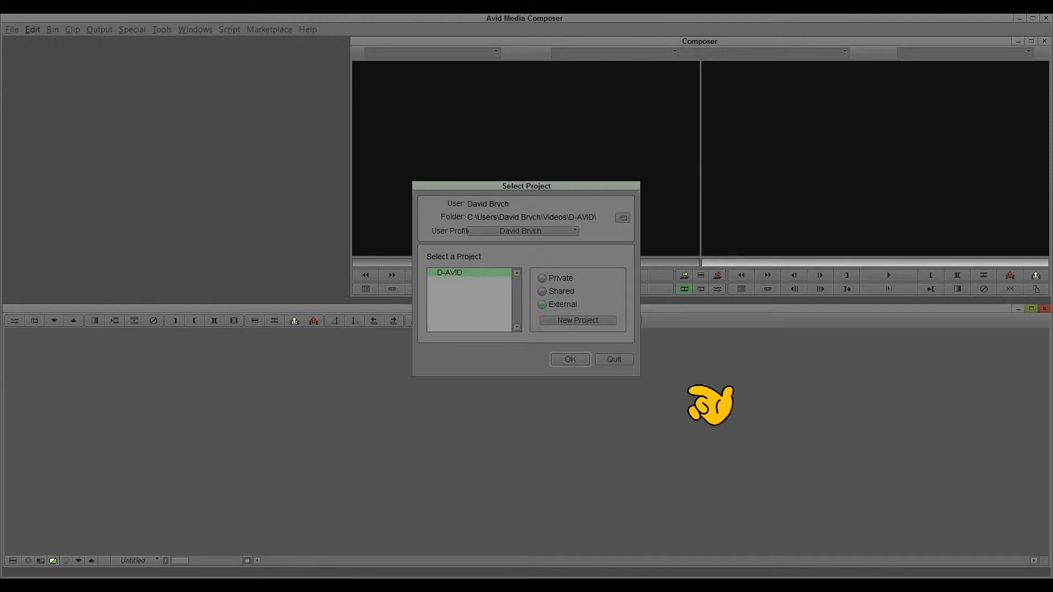
{"action": "mouse_move", "coordinate": [708, 404]}
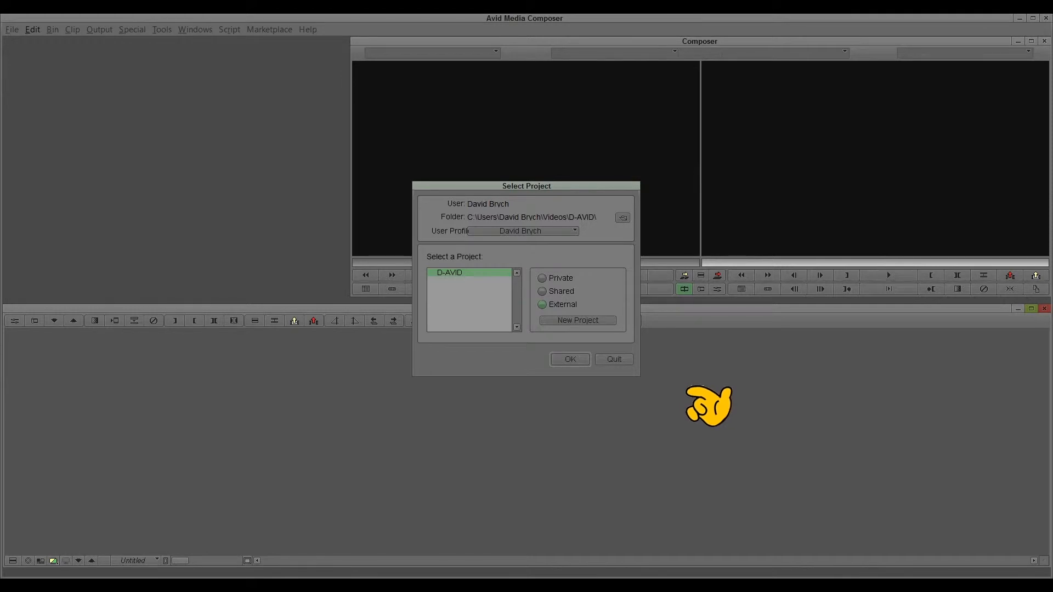
{"action": "mouse_move", "coordinate": [500, 228]}
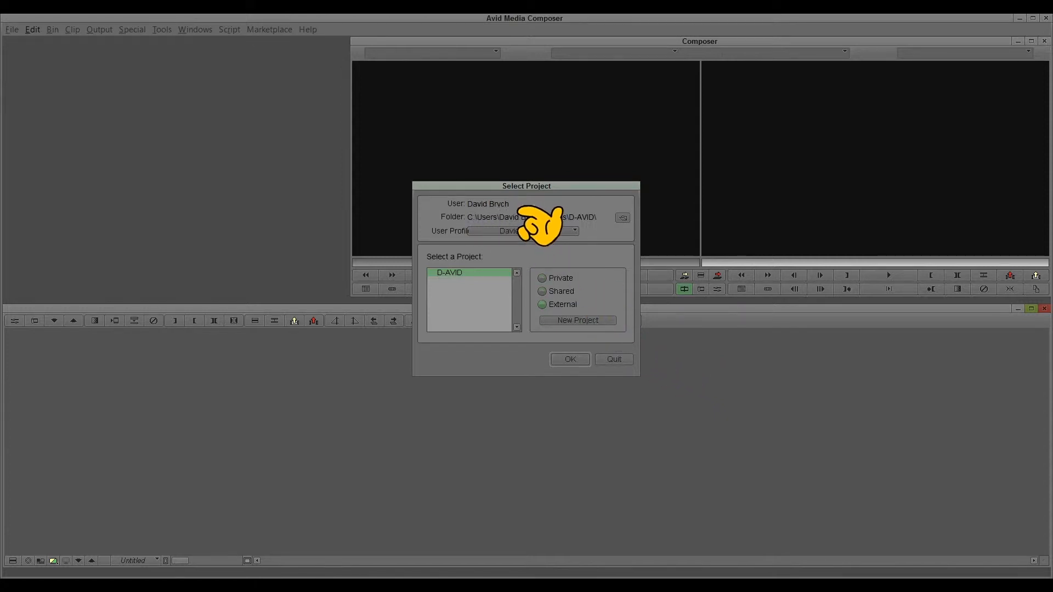
{"action": "mouse_move", "coordinate": [510, 238]}
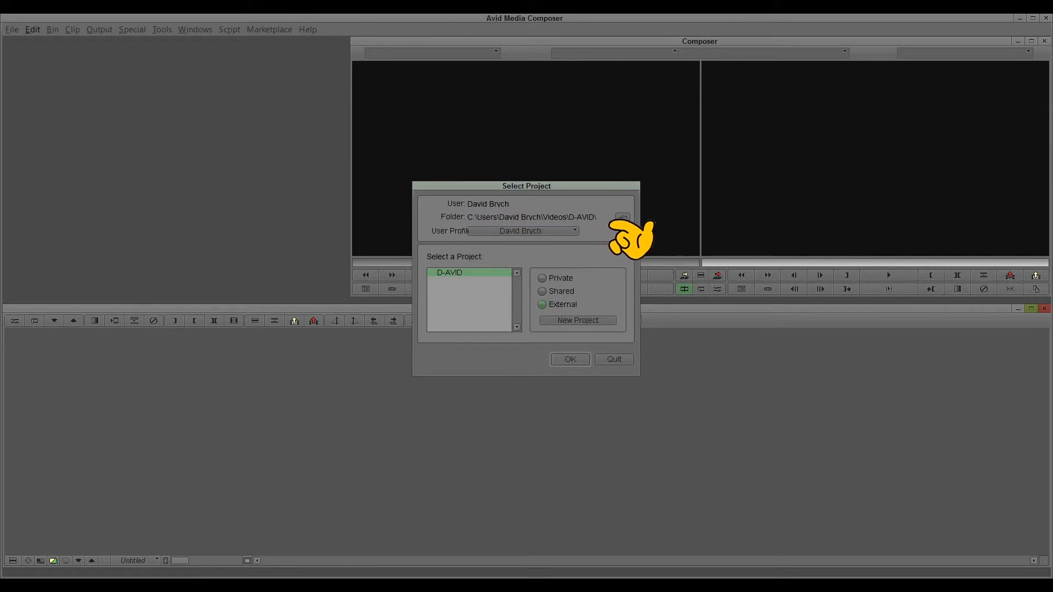
{"action": "mouse_move", "coordinate": [624, 238]}
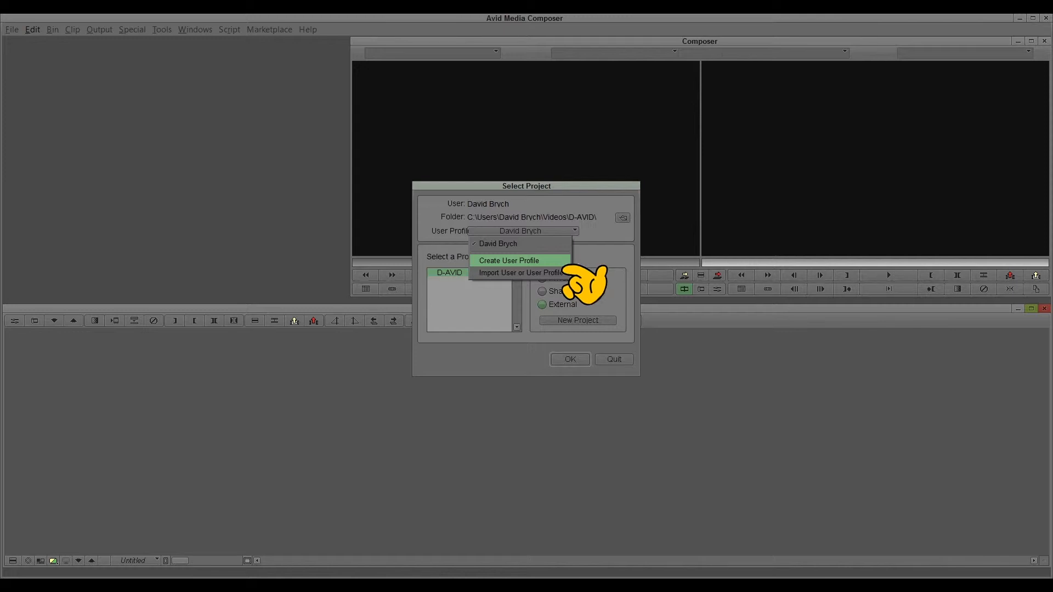
{"action": "mouse_move", "coordinate": [581, 281]}
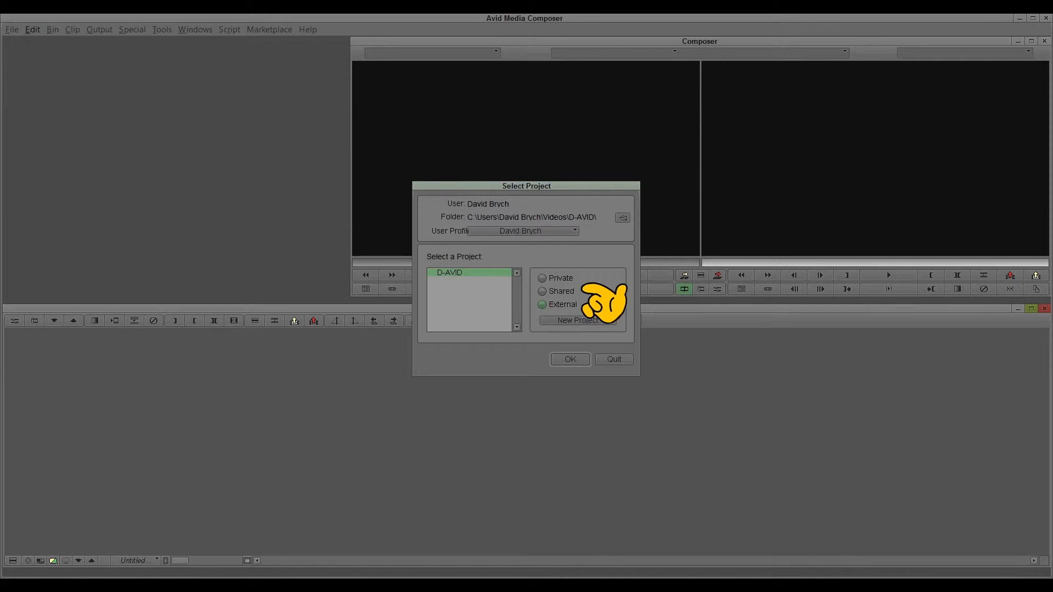
{"action": "mouse_move", "coordinate": [597, 298]}
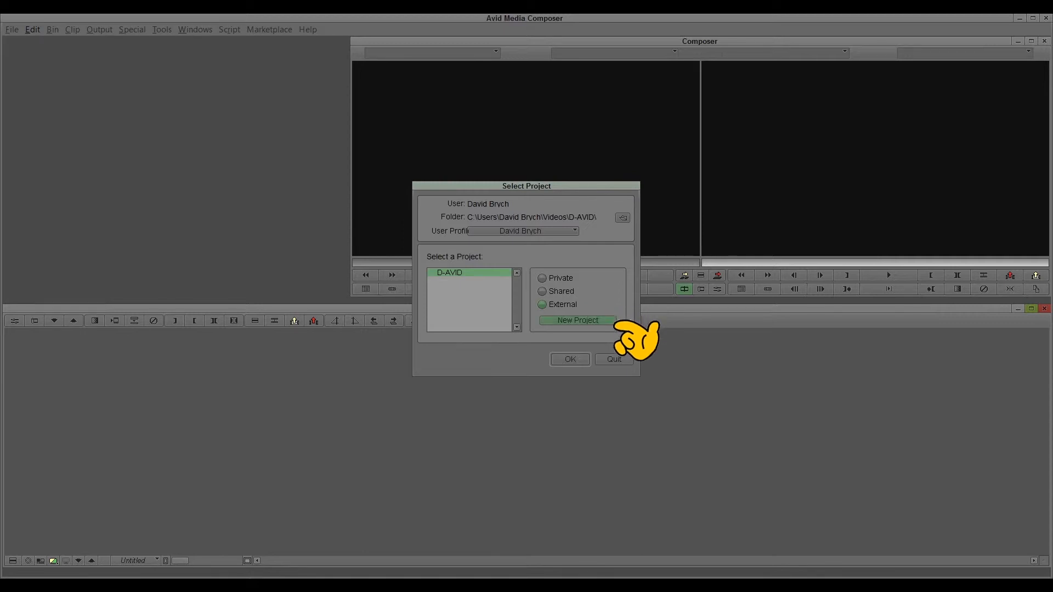
Review New Project settings (1080i/50, YCbCr 709, stereoscopic Off) and abandon creating it
{"action": "left_click", "coordinate": [577, 320]}
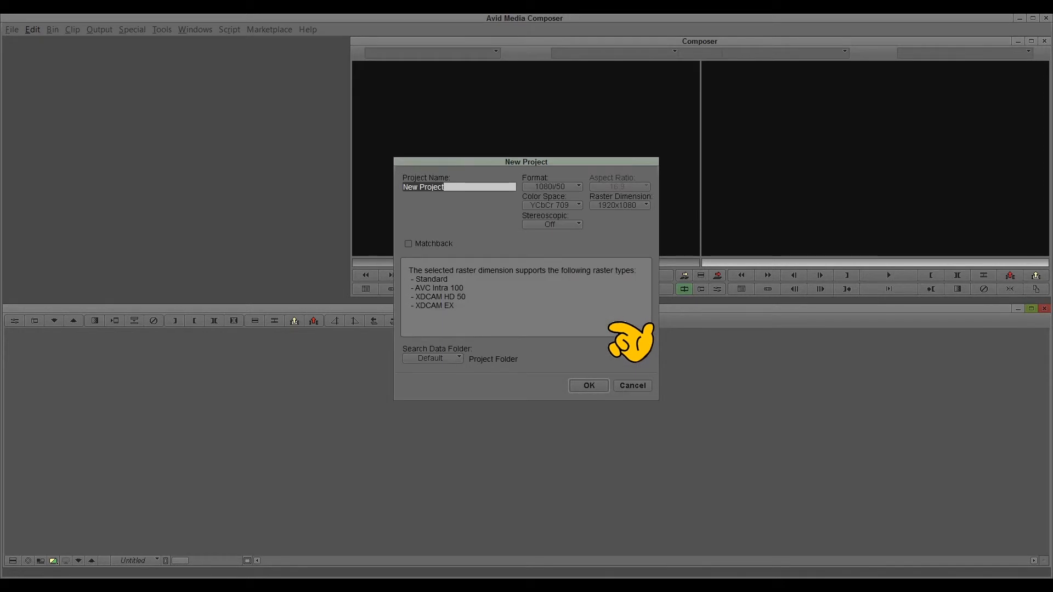
{"action": "mouse_move", "coordinate": [490, 212]}
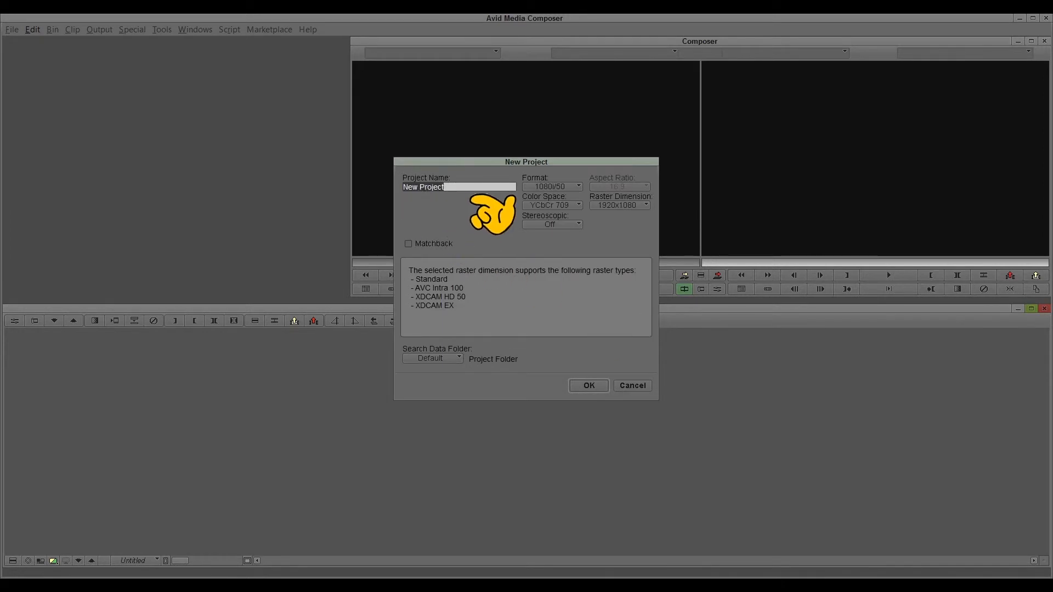
{"action": "mouse_move", "coordinate": [594, 208]}
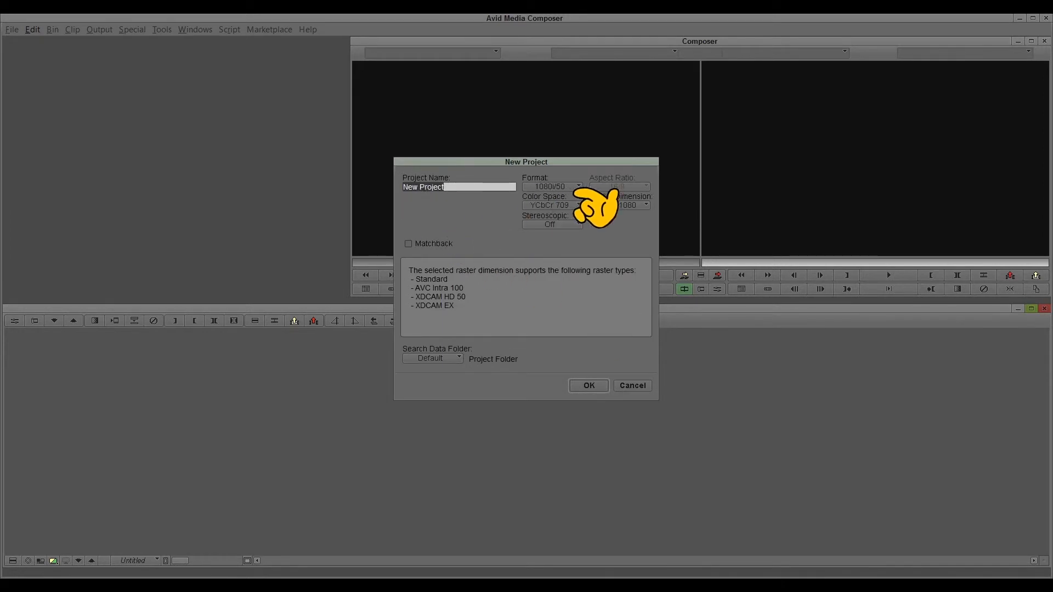
{"action": "left_click", "coordinate": [575, 186]}
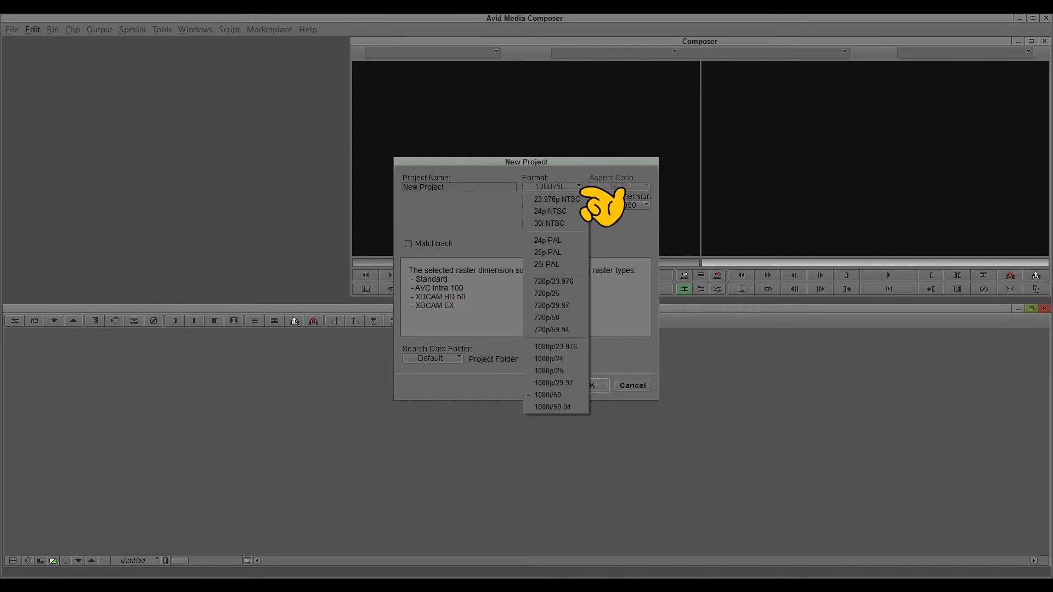
{"action": "left_click", "coordinate": [546, 395]}
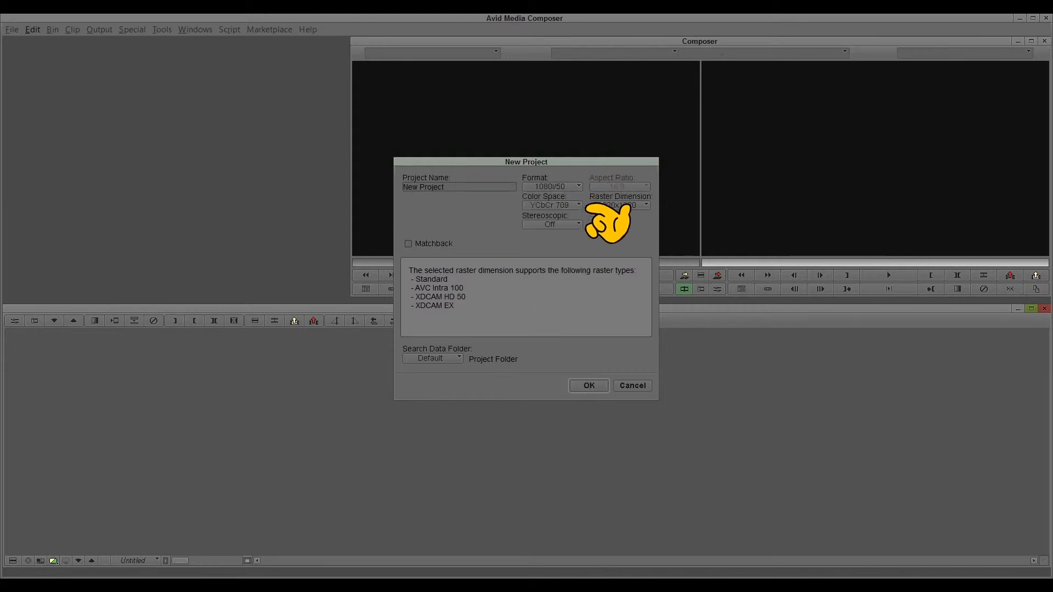
{"action": "left_click", "coordinate": [551, 205]}
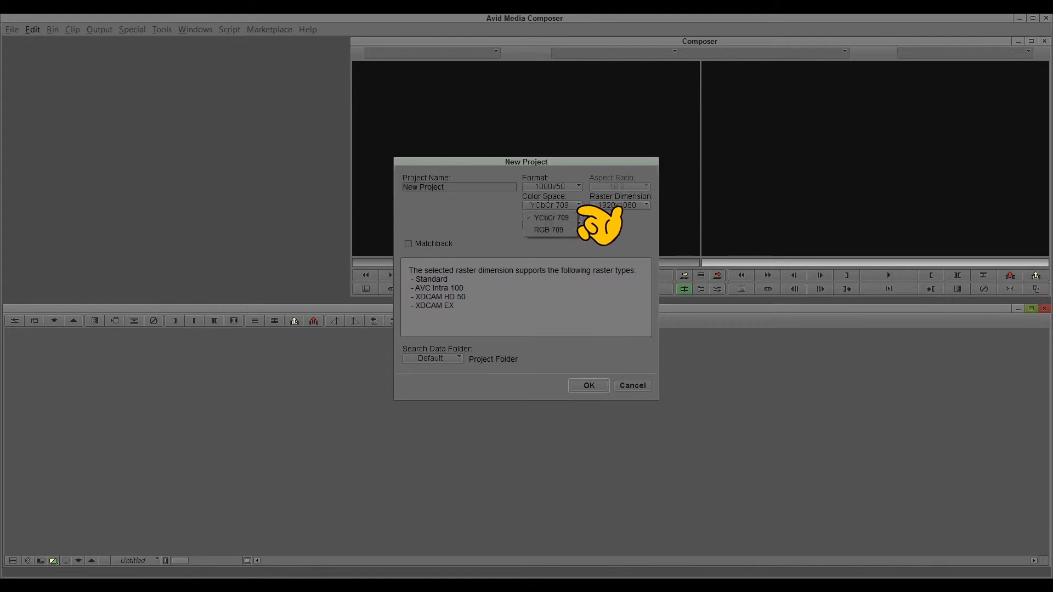
{"action": "left_click", "coordinate": [550, 217]}
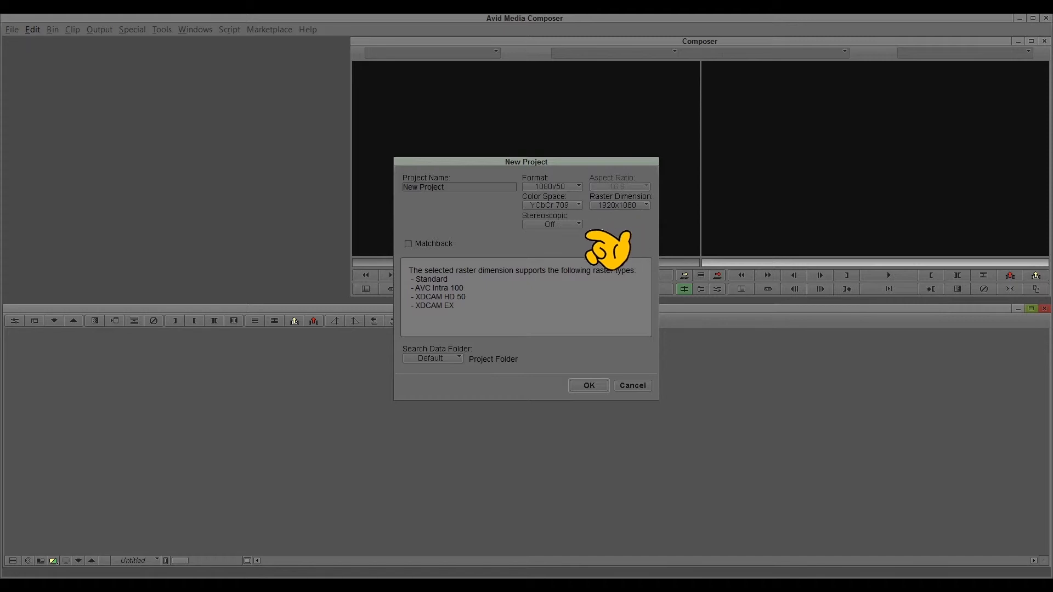
{"action": "mouse_move", "coordinate": [597, 245]}
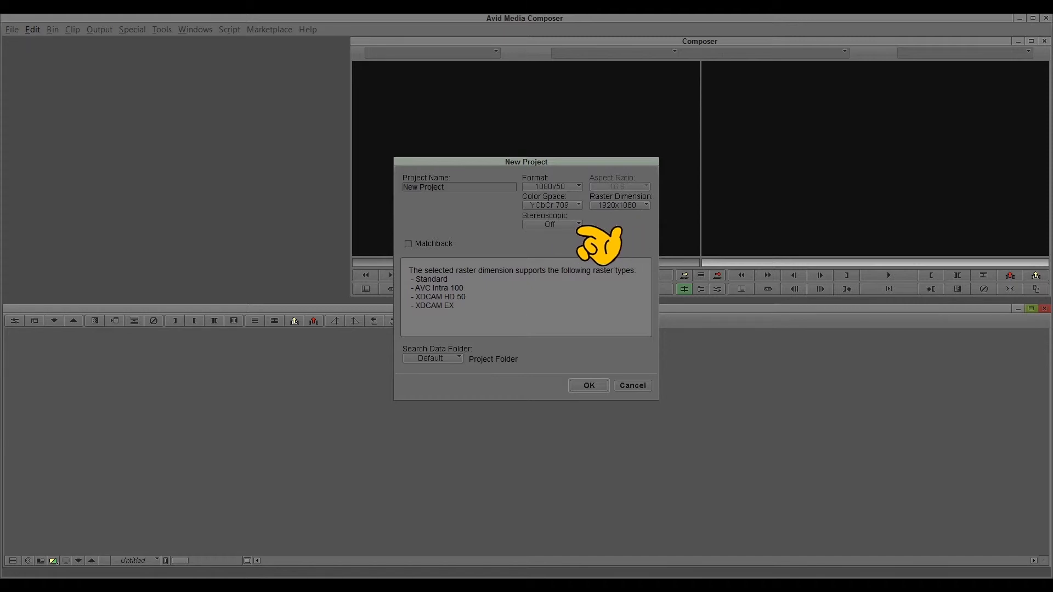
{"action": "left_click", "coordinate": [575, 224]}
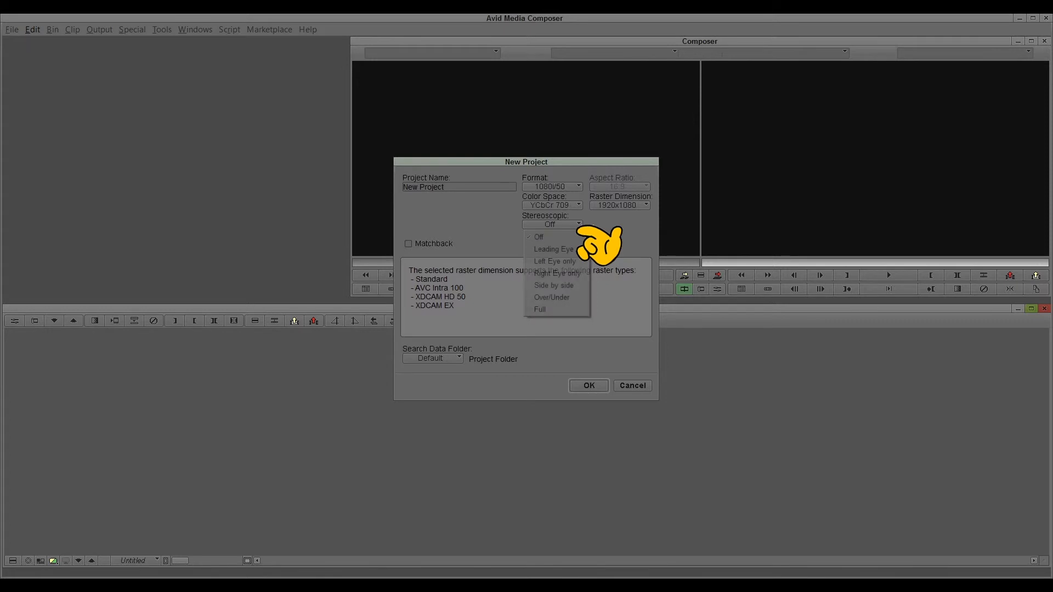
{"action": "left_click", "coordinate": [537, 237]}
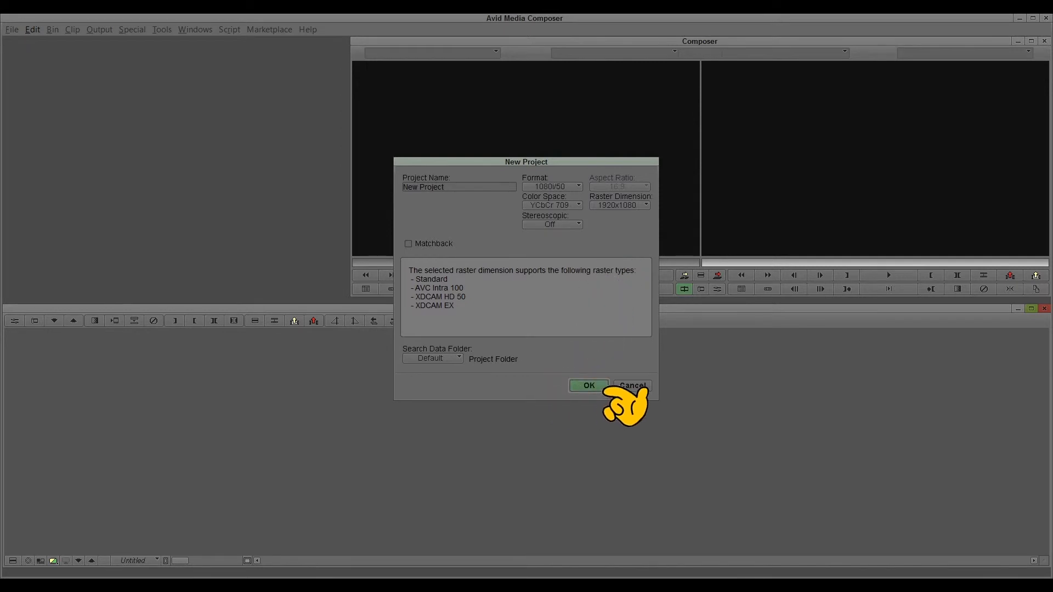
{"action": "left_click", "coordinate": [631, 385]}
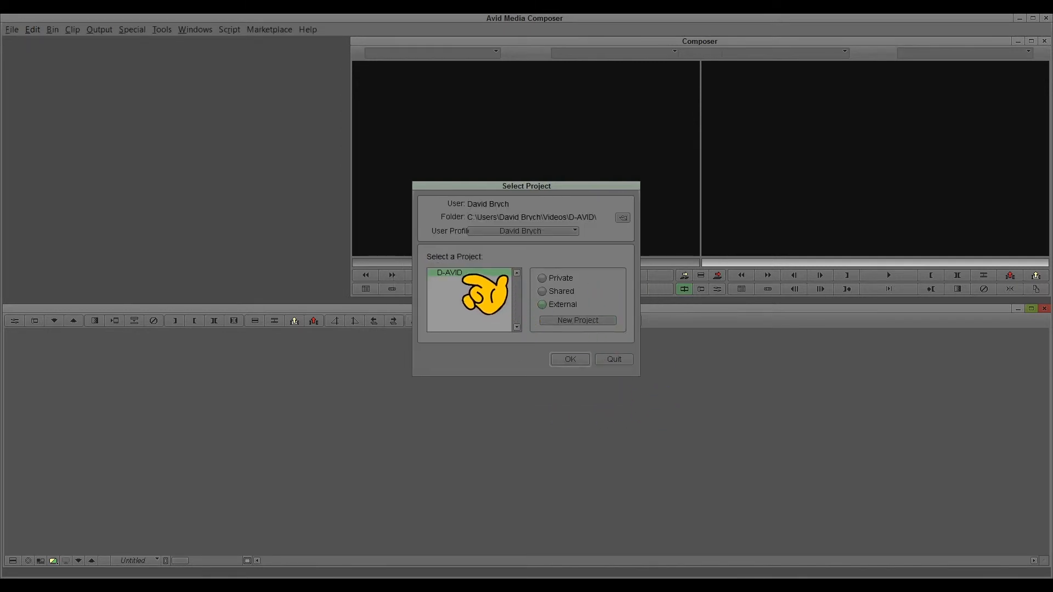
{"action": "mouse_move", "coordinate": [477, 295]}
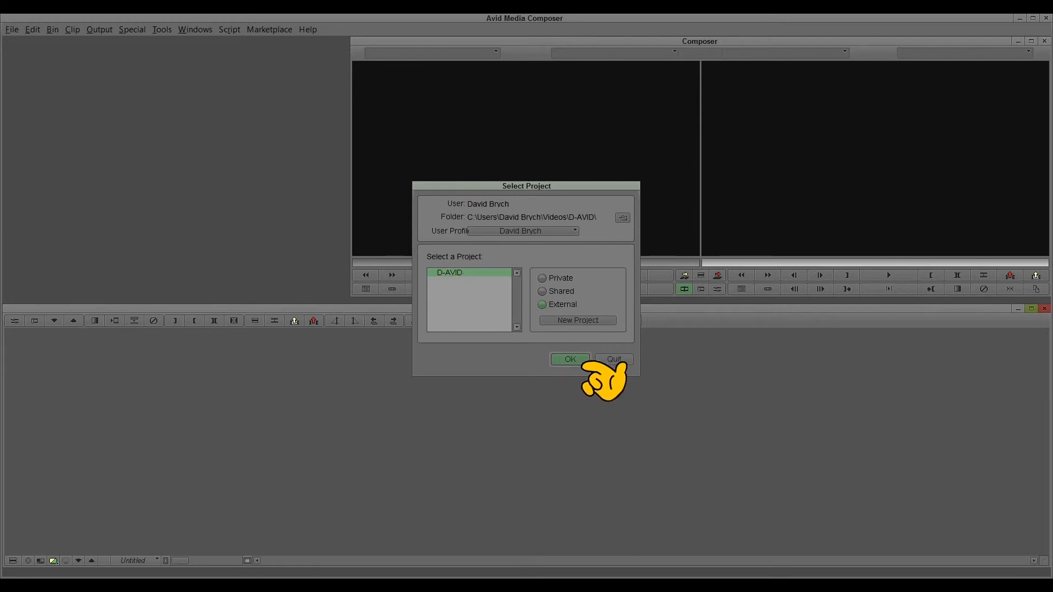
Open the existing D-AVID project from the Select Project list
{"action": "left_click", "coordinate": [569, 358]}
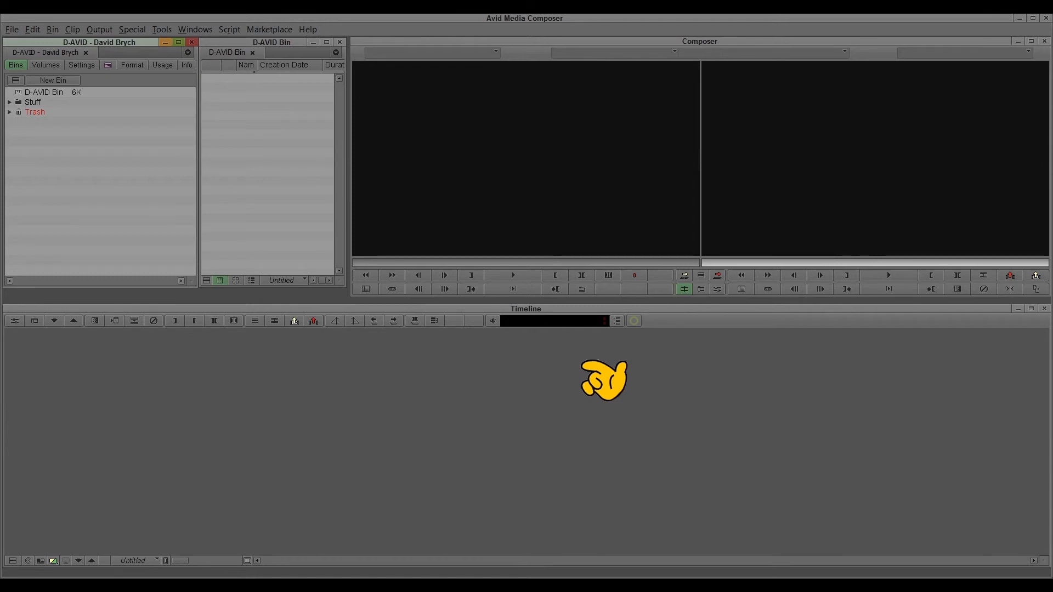
{"action": "mouse_move", "coordinate": [111, 227]}
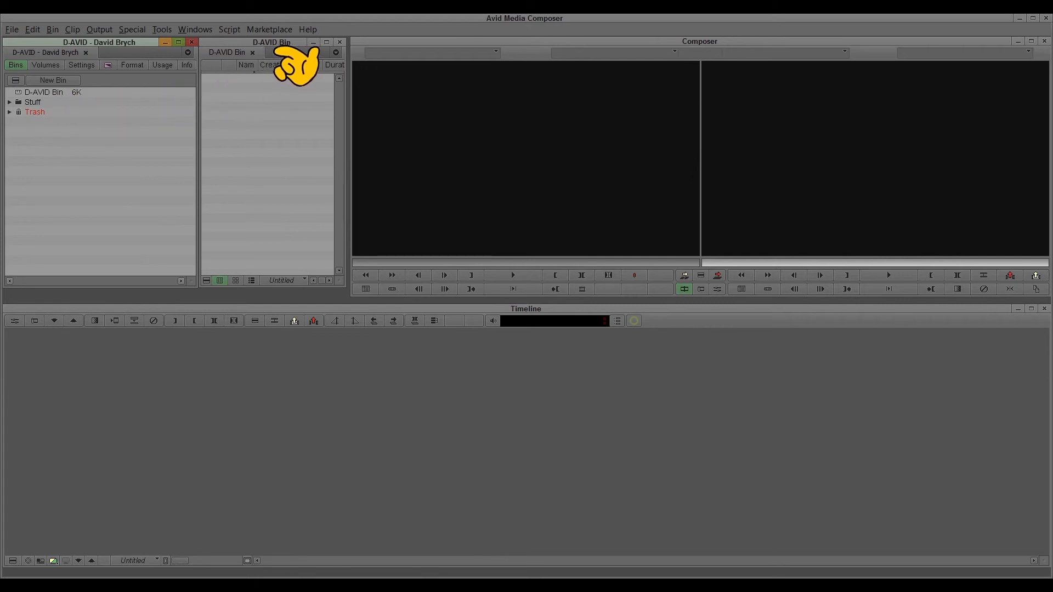
{"action": "mouse_move", "coordinate": [303, 67]}
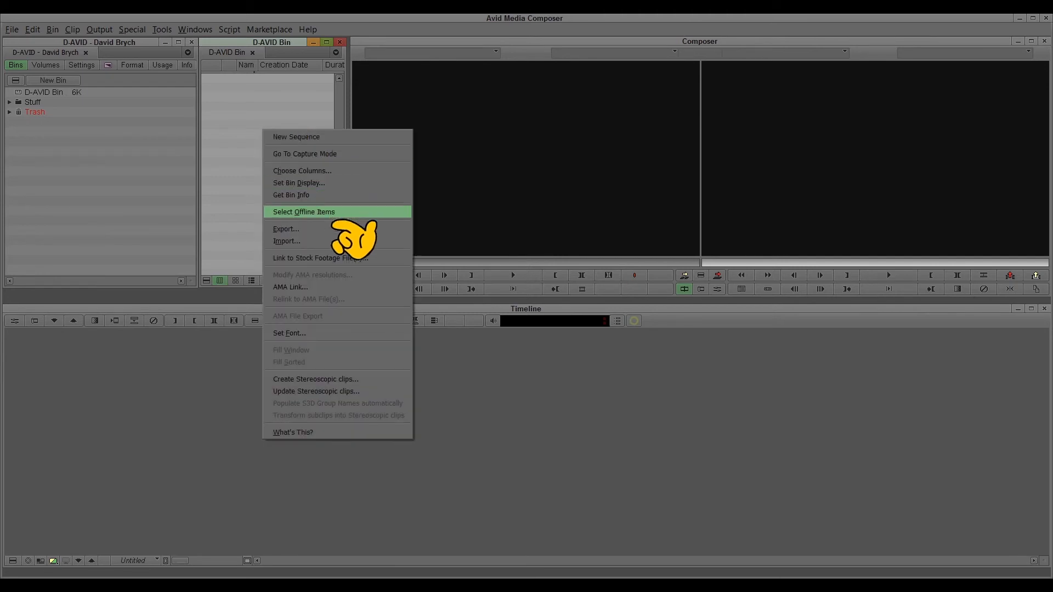
{"action": "mouse_move", "coordinate": [286, 240]}
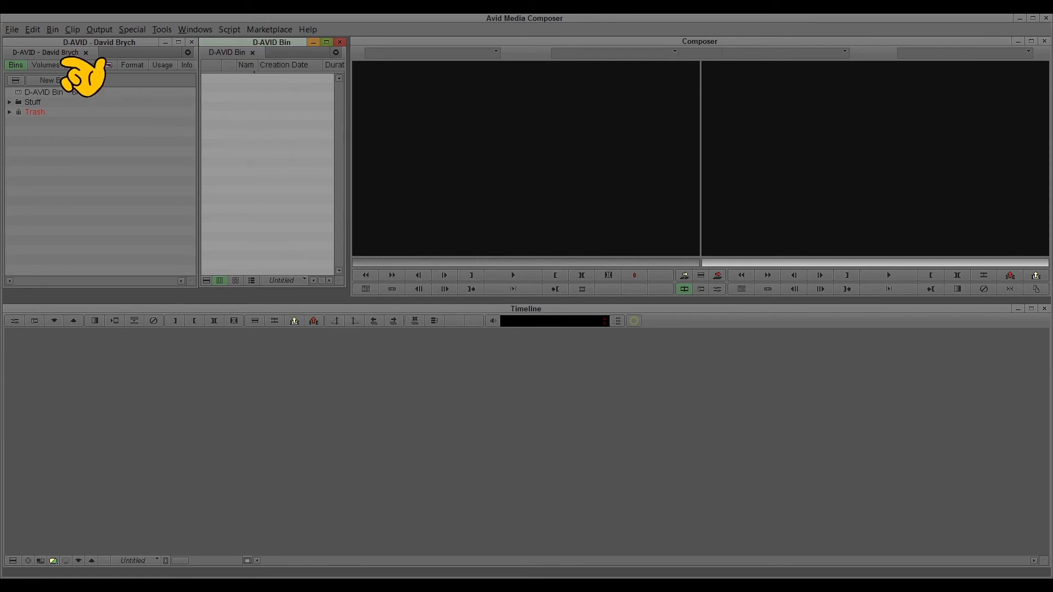
{"action": "left_click", "coordinate": [11, 28]}
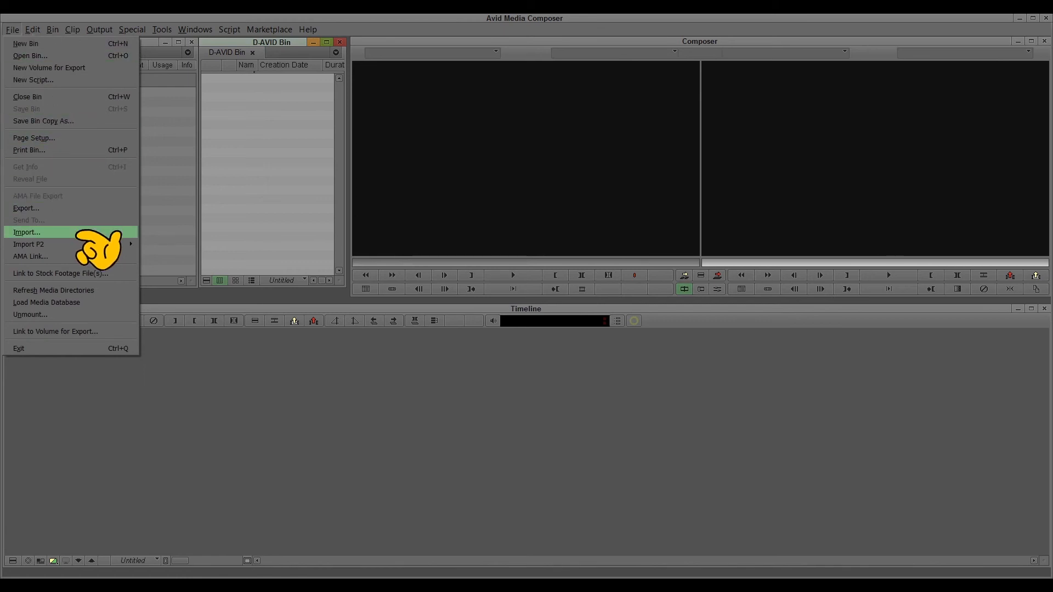
{"action": "mouse_move", "coordinate": [329, 171]}
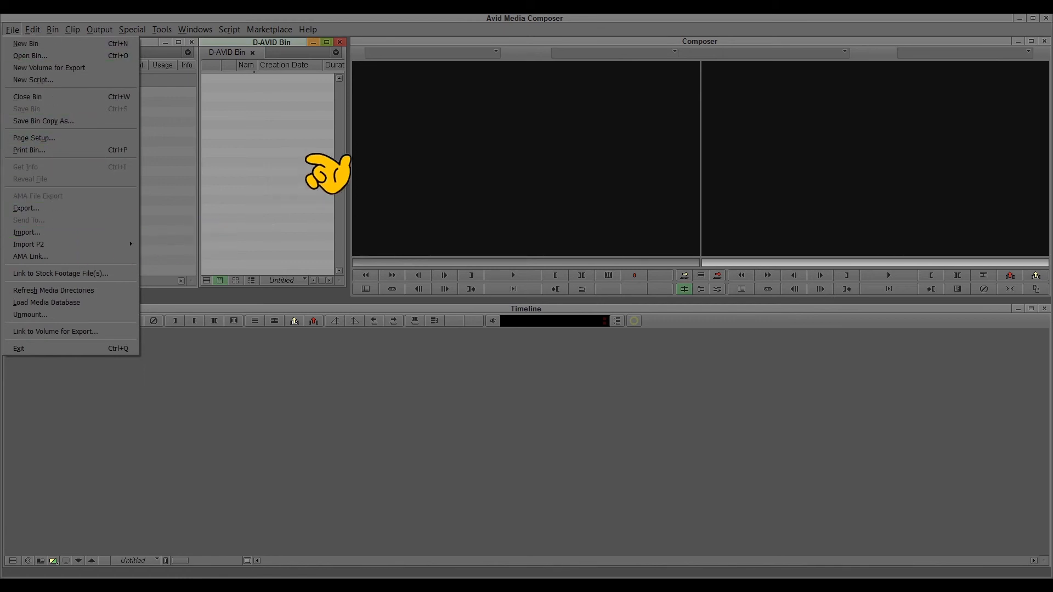
{"action": "left_click", "coordinate": [11, 30]}
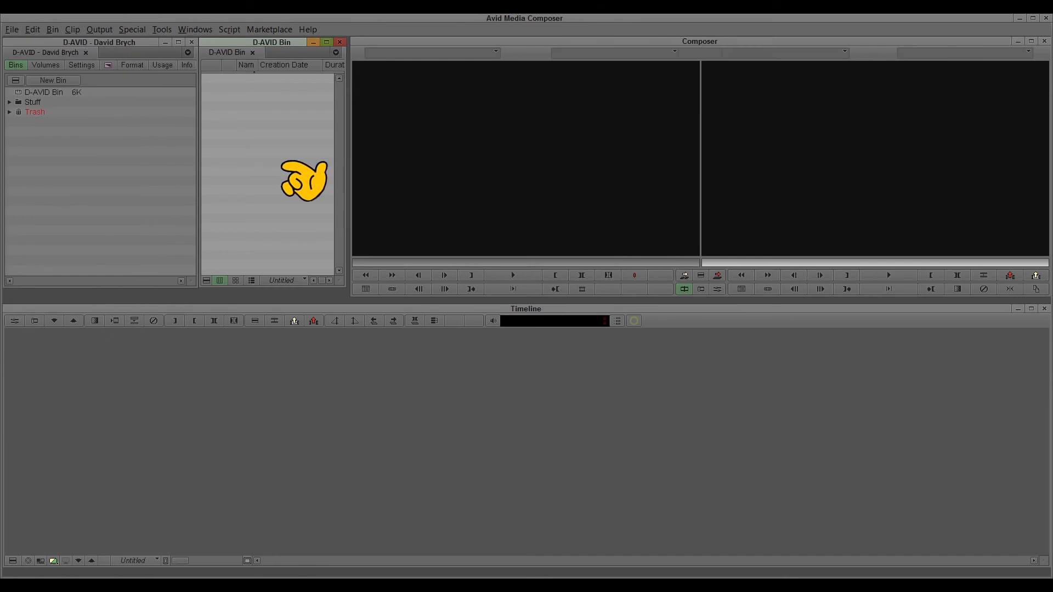